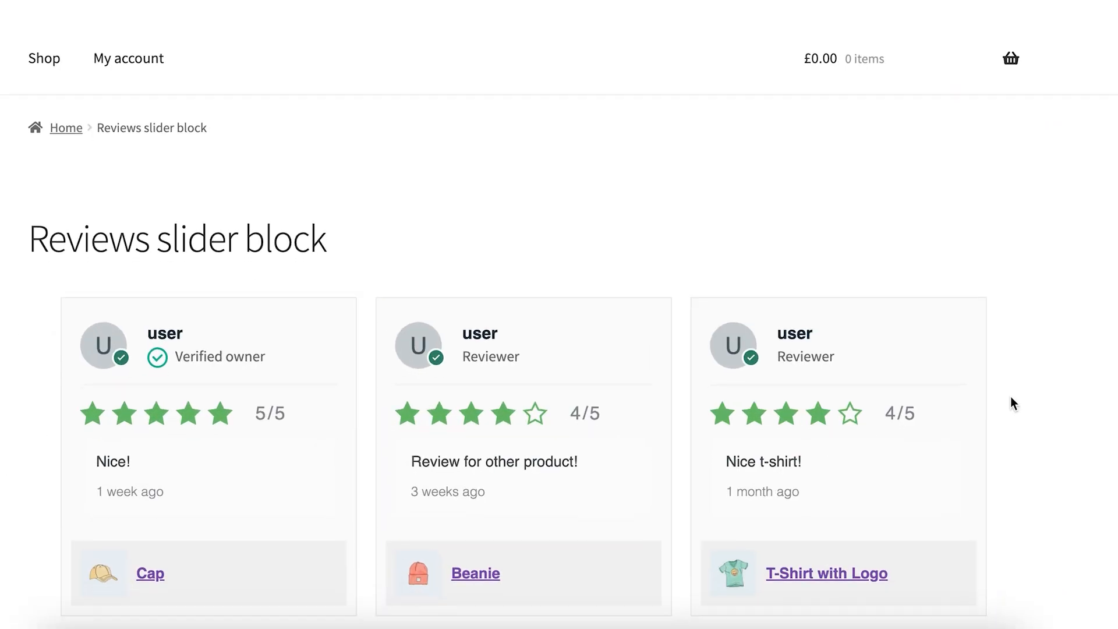
{"action": "scroll", "scroll_direction": "down", "scroll_amount": 3}
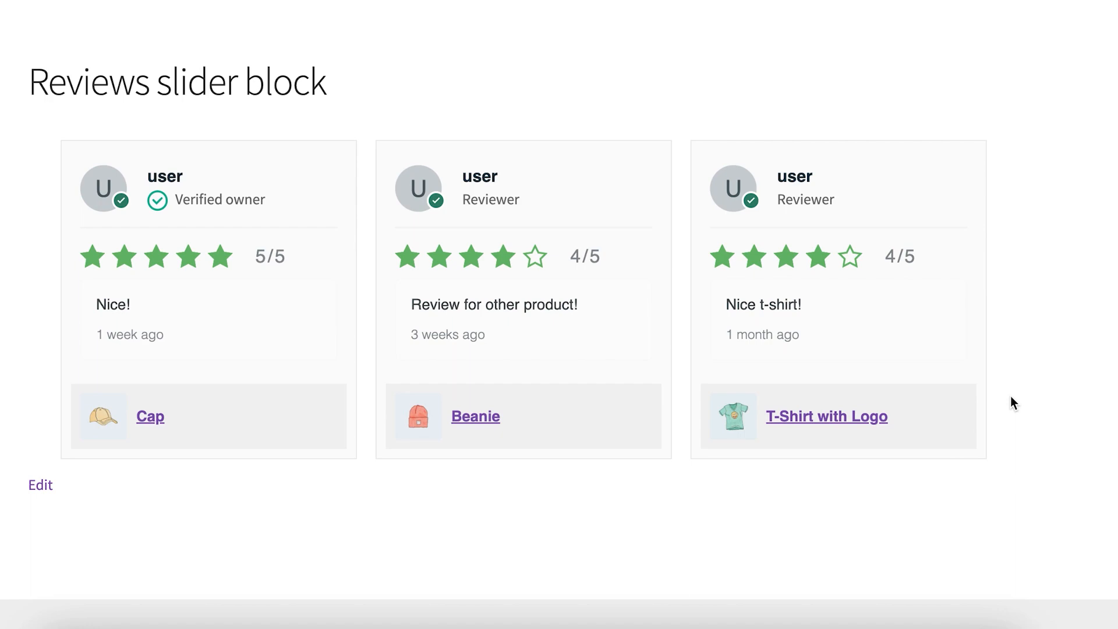